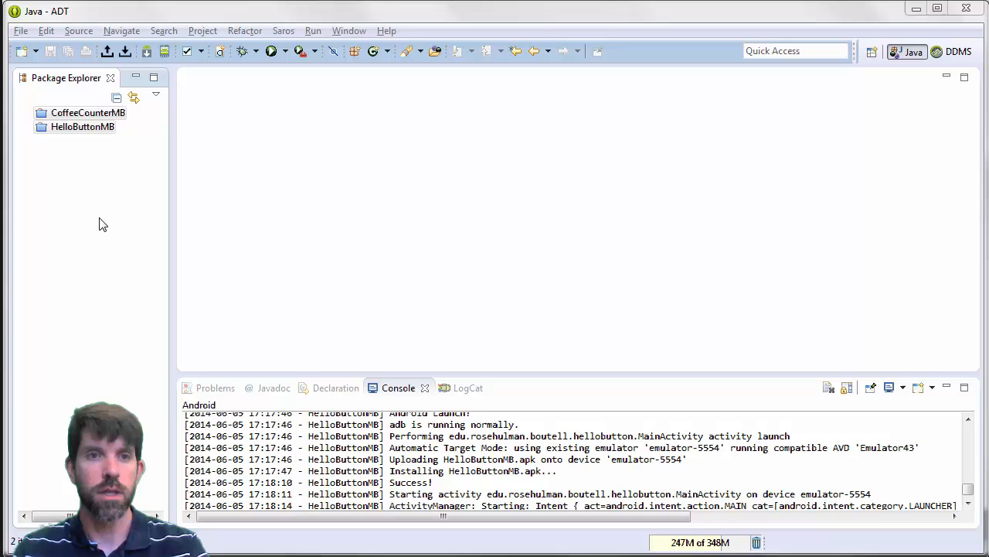
# Start a new Android Application Project named Tic Tac Toe MB.
pyautogui.rightClick(88, 111)
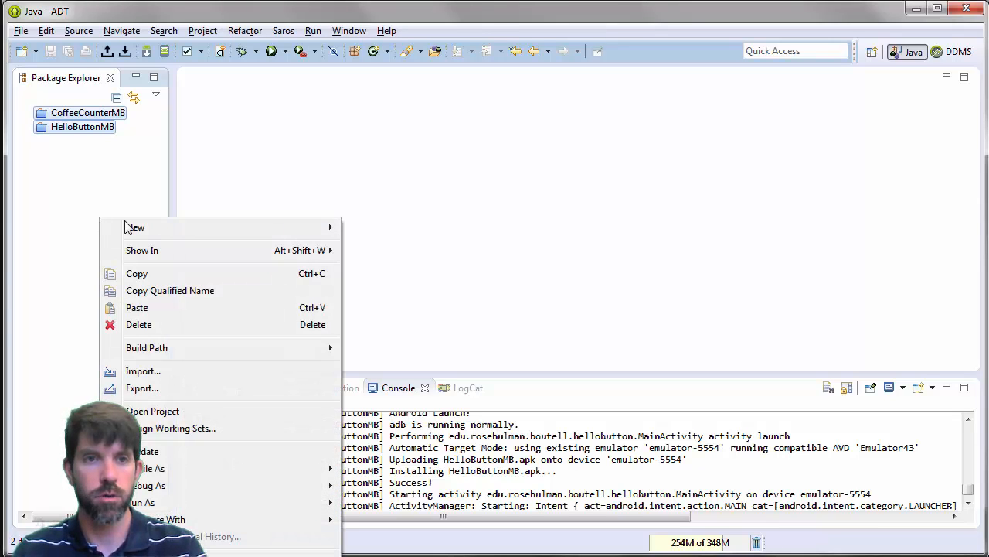
pyautogui.click(378, 247)
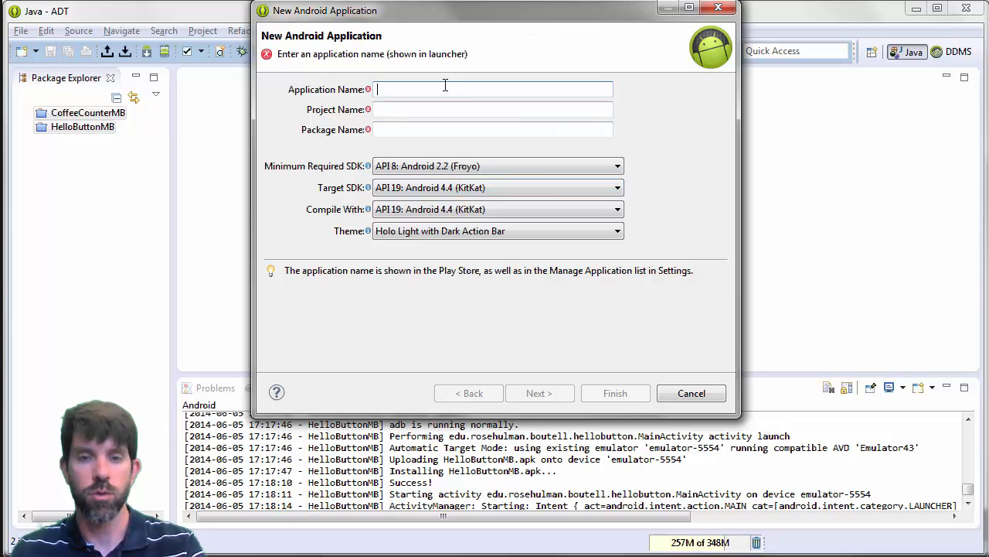
pyautogui.write('Tic Tac Toe')
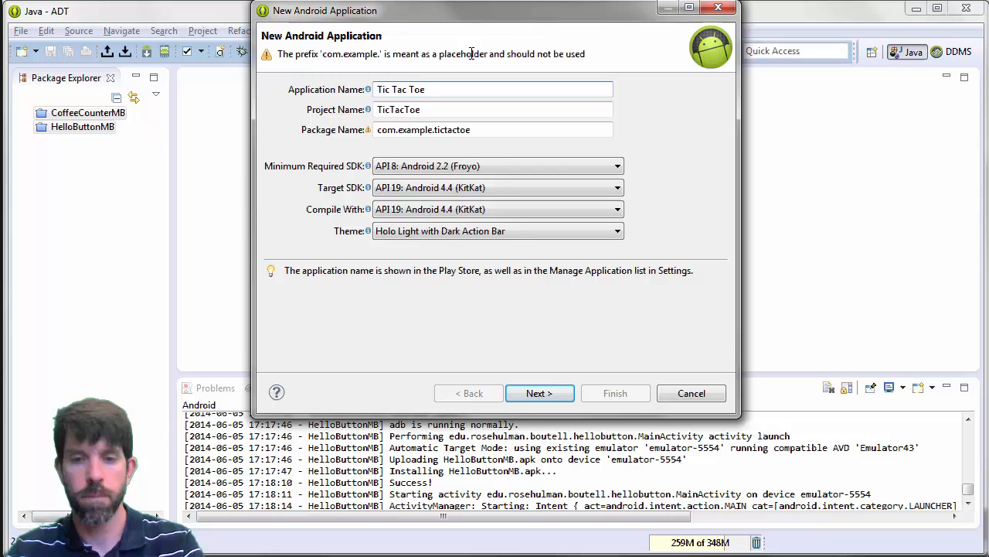
pyautogui.write('MB')
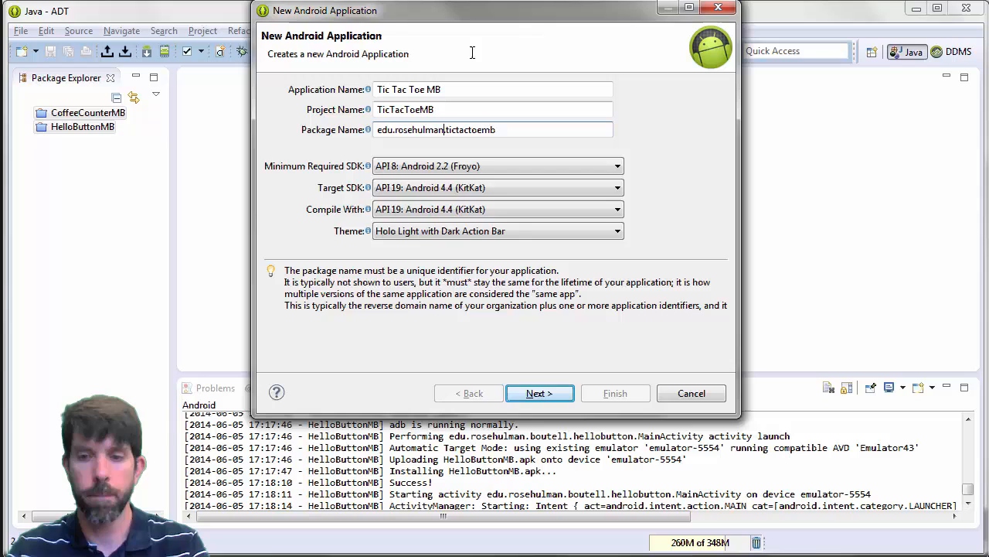
# Set package edu.rosehulman.boutell.tictactoe and minimum SDK API 15, then continue.
pyautogui.write('edu.rosehulman.boutell.tictactoem')
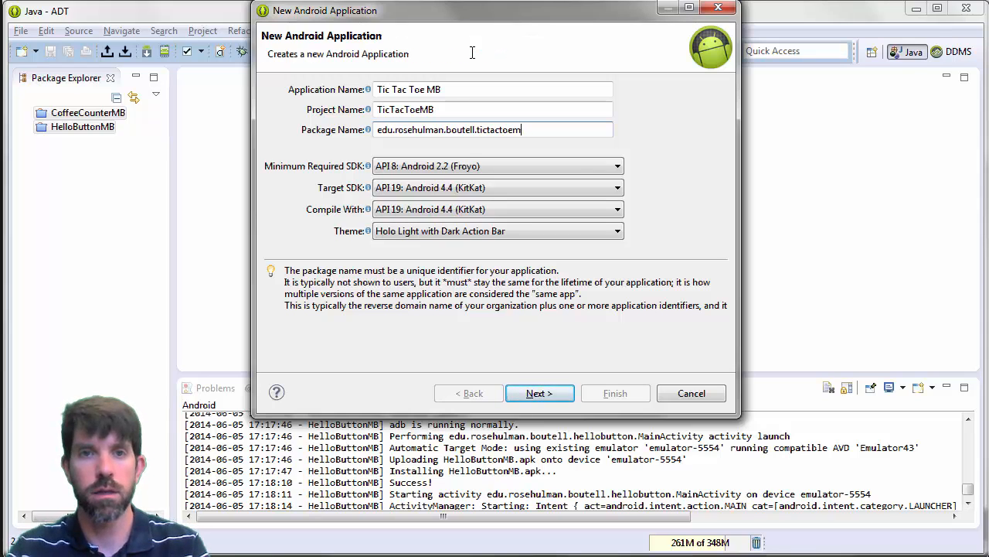
pyautogui.click(498, 166)
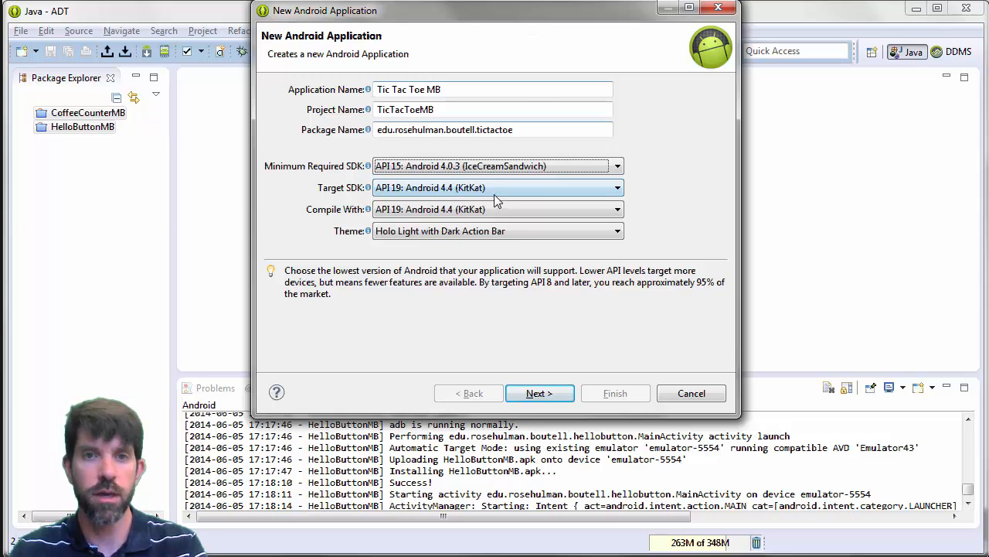
pyautogui.moveTo(510, 191)
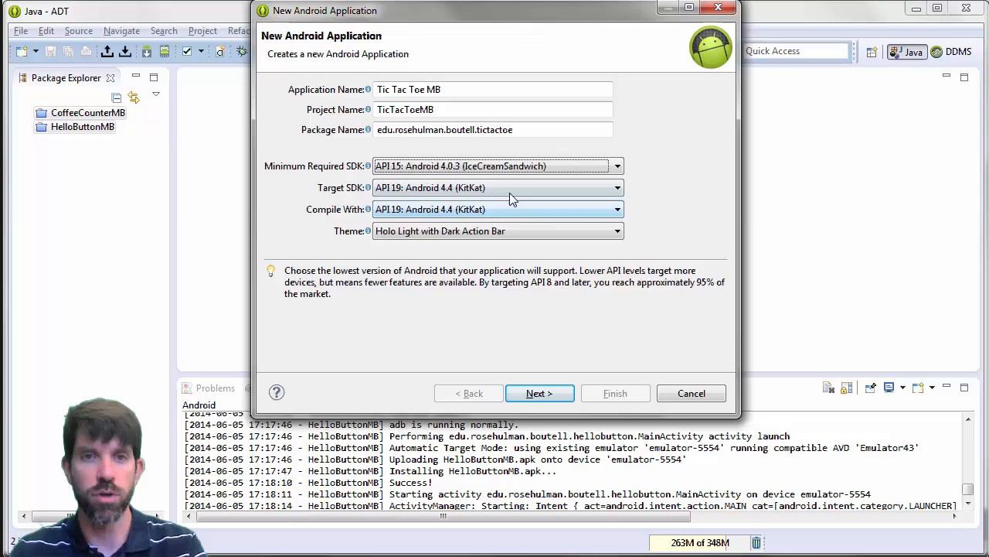
pyautogui.click(539, 393)
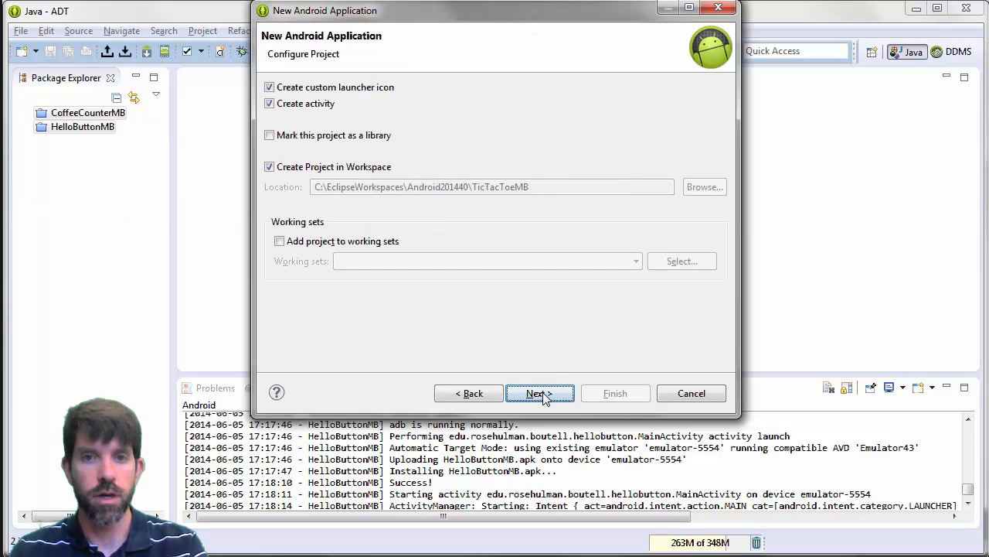
# Choose the tic-tac-toe board image from Downloads/TicTacToeGivenFiles as the launcher icon.
pyautogui.click(540, 393)
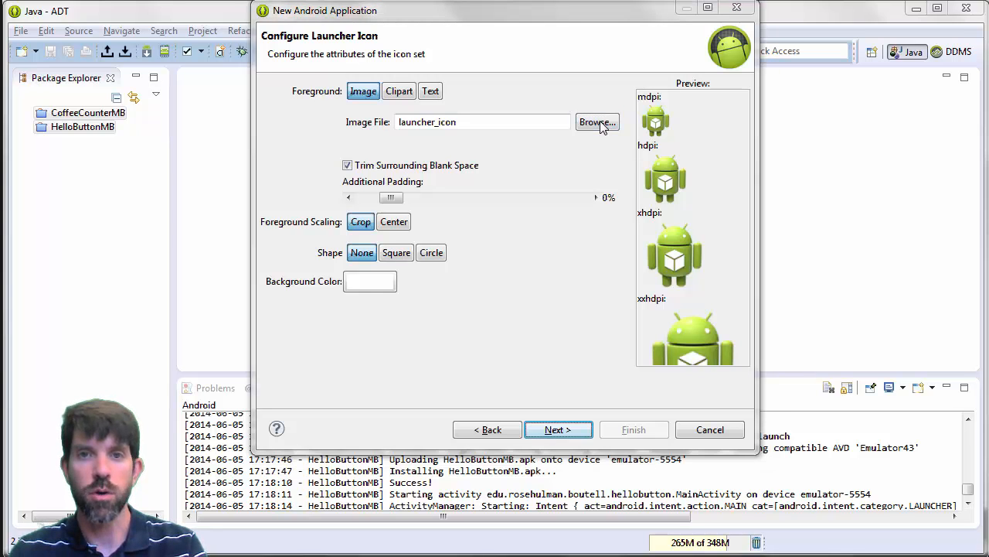
pyautogui.click(597, 122)
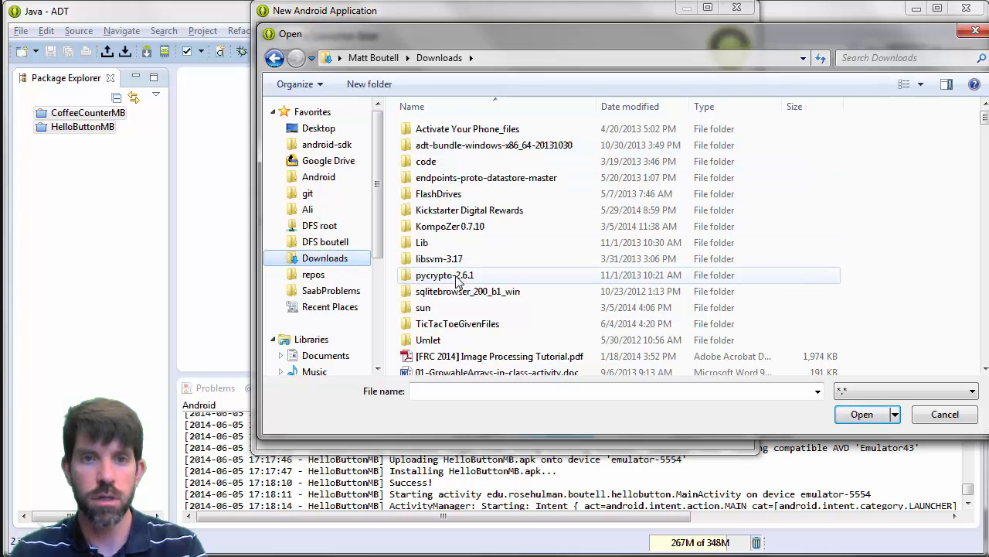
pyautogui.click(458, 324)
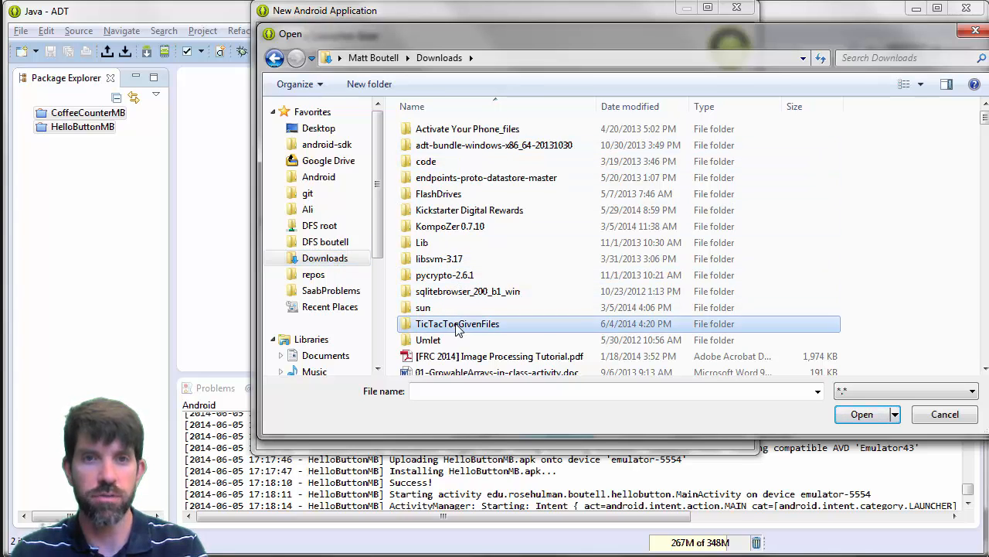
pyautogui.doubleClick(457, 323)
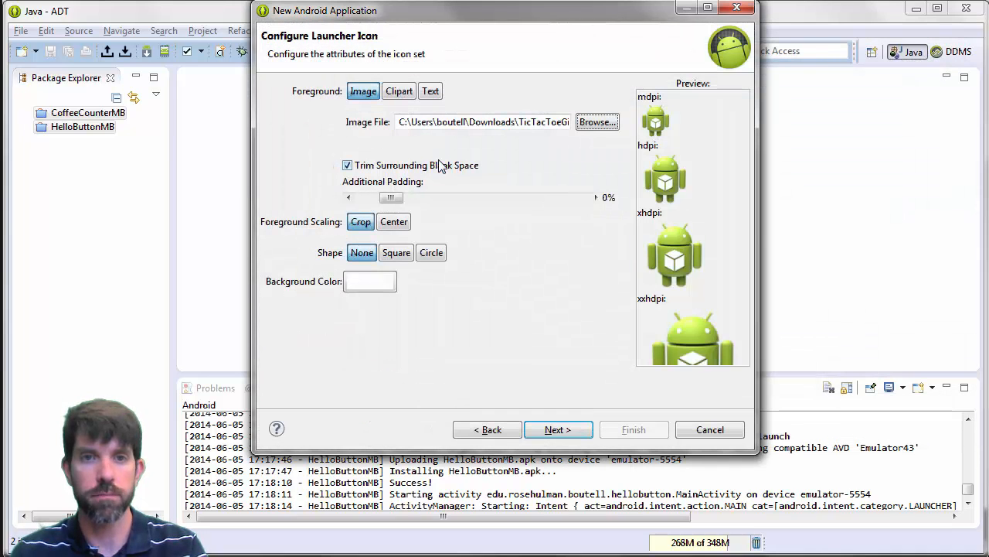
pyautogui.click(346, 164)
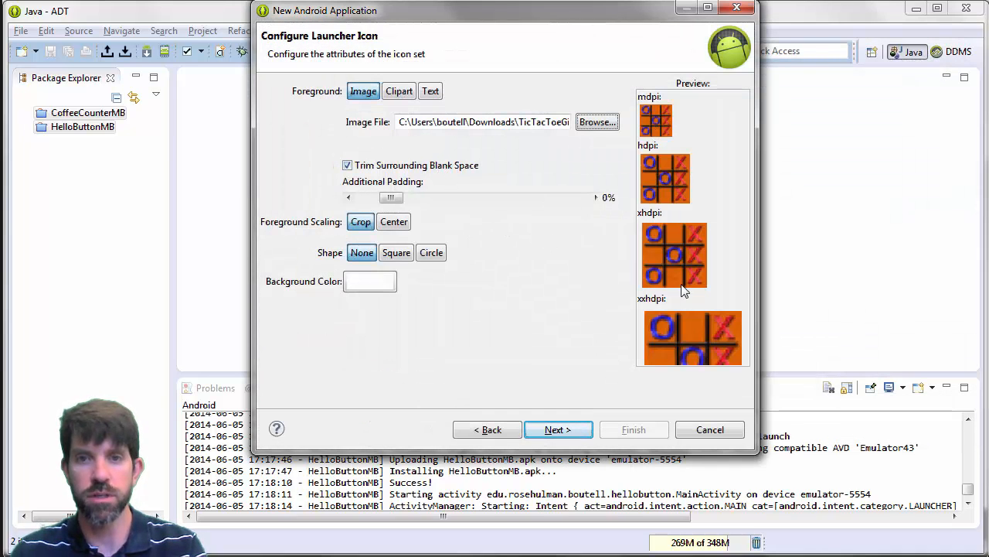
# Try a circular icon shape, settle on no shape, and continue to the activity template.
pyautogui.click(431, 253)
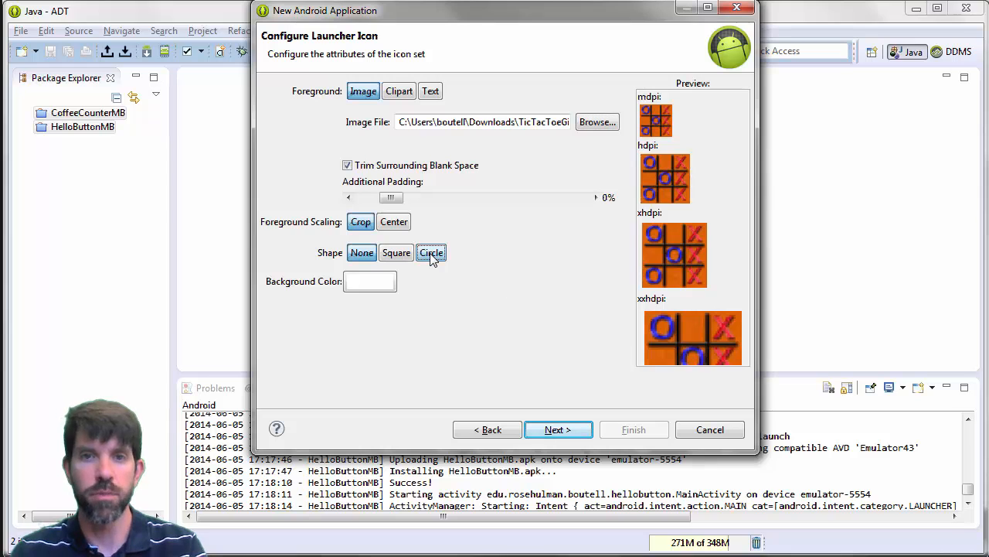
pyautogui.click(430, 252)
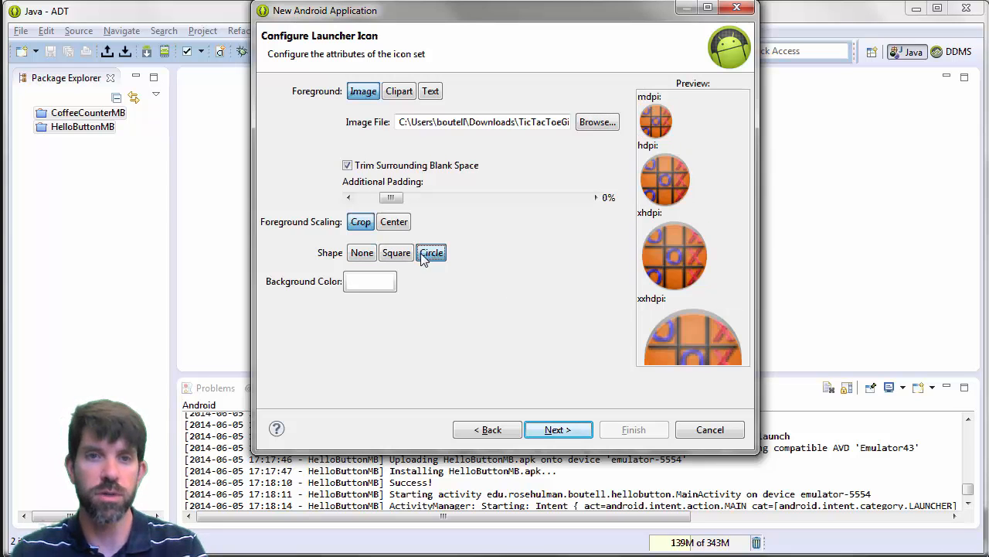
pyautogui.click(362, 253)
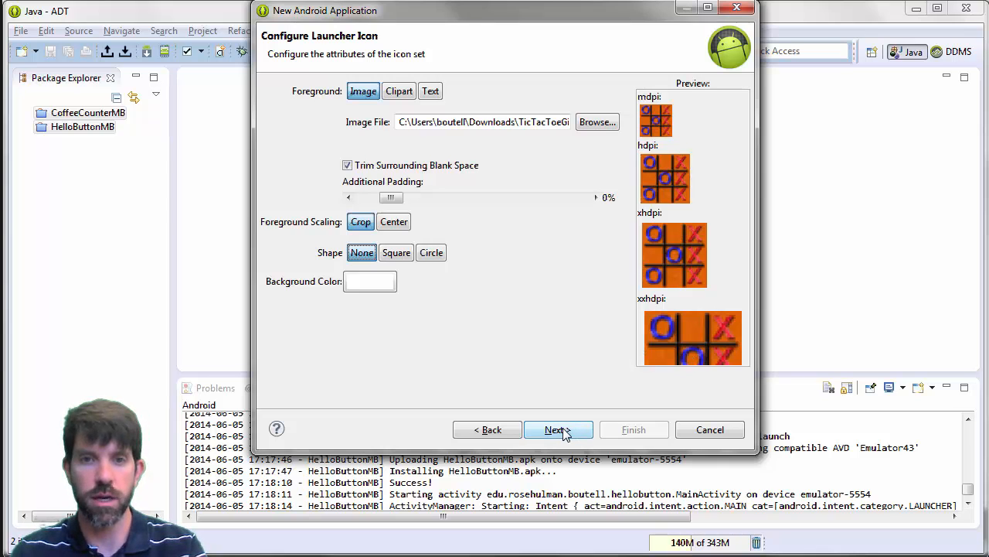
pyautogui.click(553, 429)
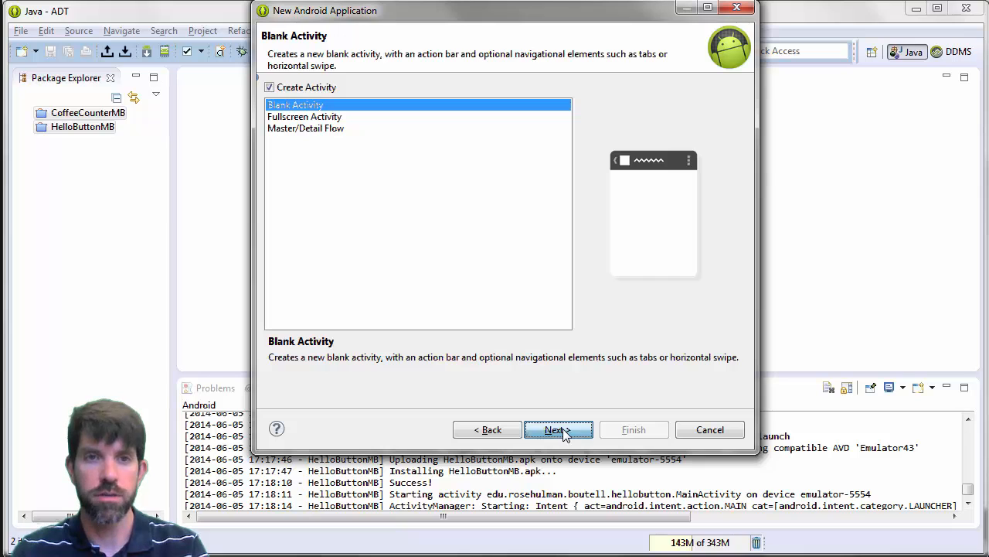
# Accept the Blank Activity template and finish creating the TicTacToeMB project.
pyautogui.click(555, 430)
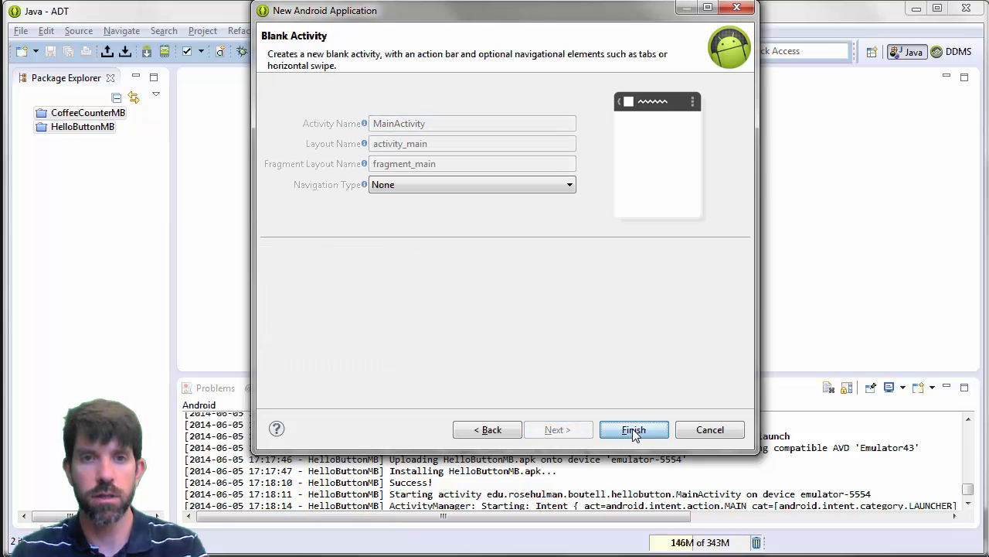
pyautogui.click(634, 430)
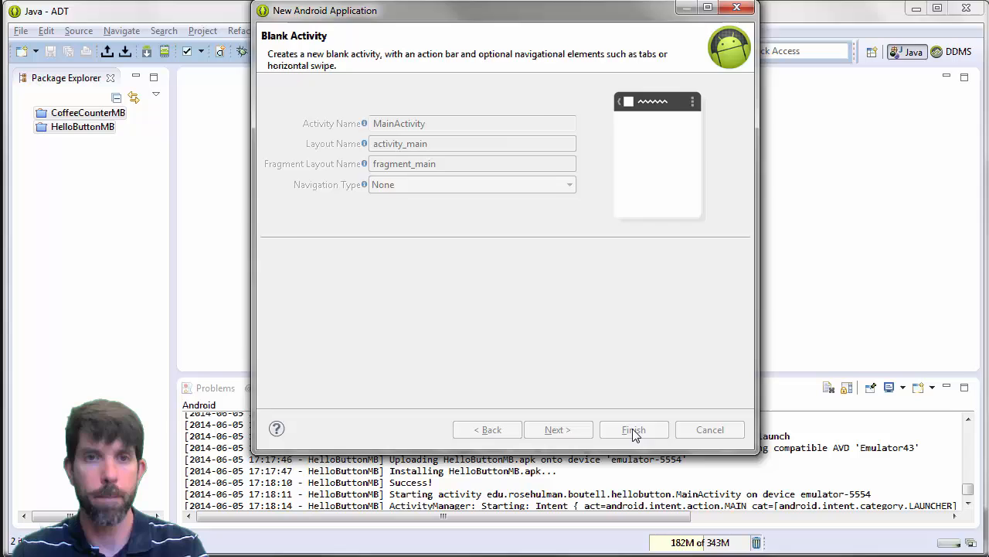
pyautogui.click(634, 430)
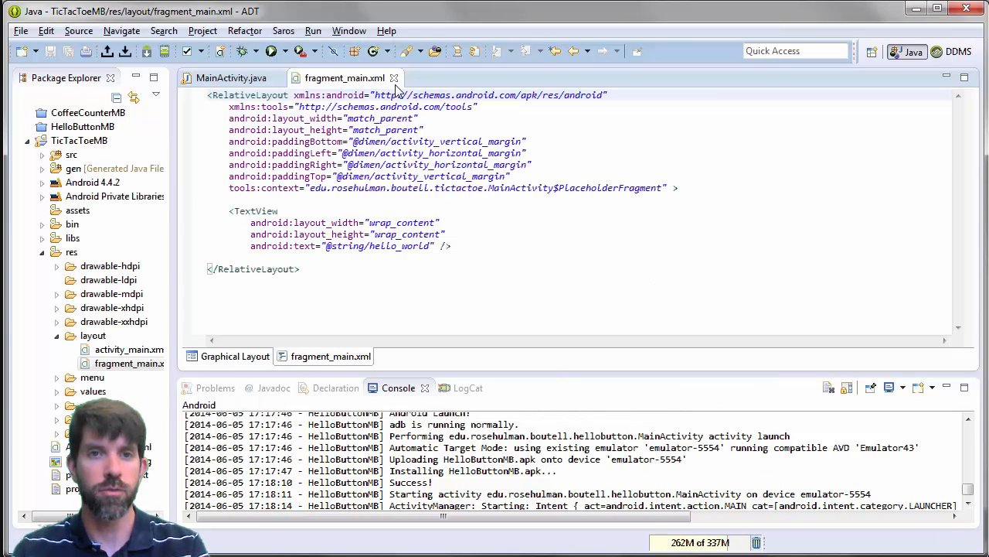
pyautogui.click(231, 77)
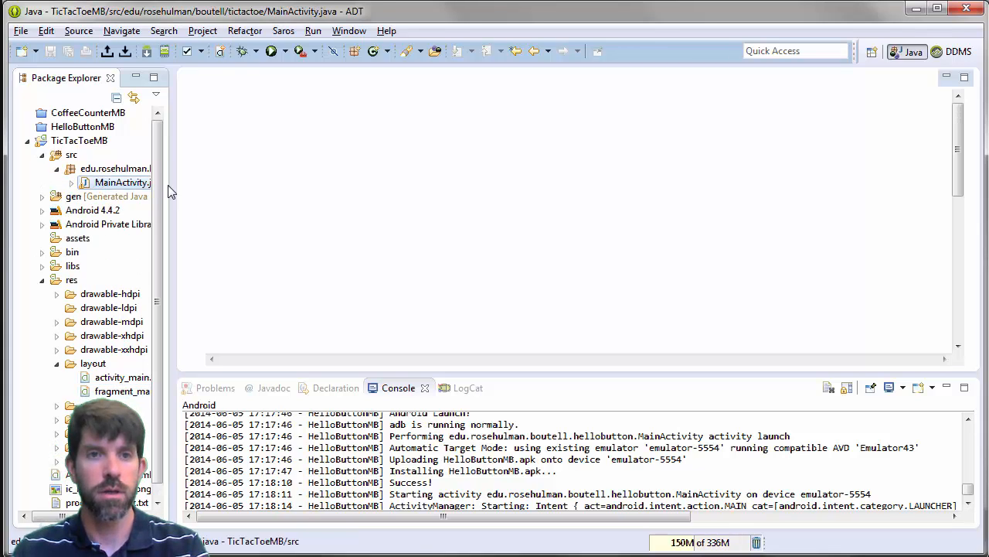
# Clean MainActivity.java to only set its layout and delete fragment_main.xml.
pyautogui.doubleClick(121, 183)
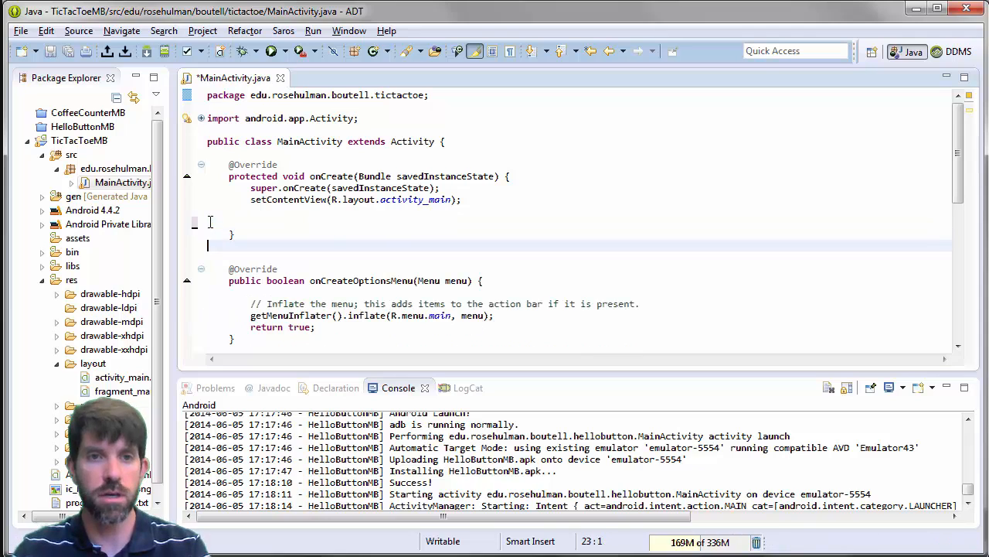
pyautogui.scroll(-3)
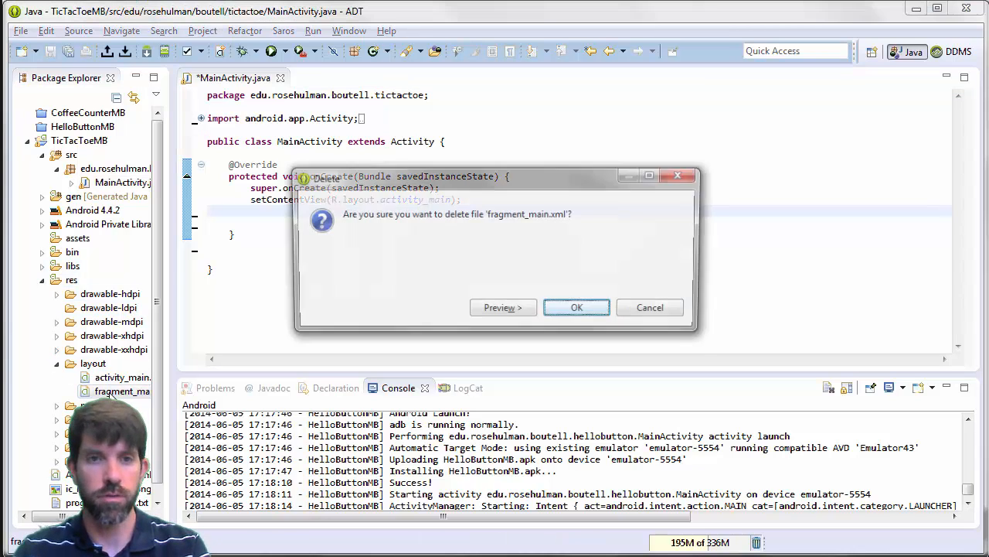
pyautogui.click(576, 306)
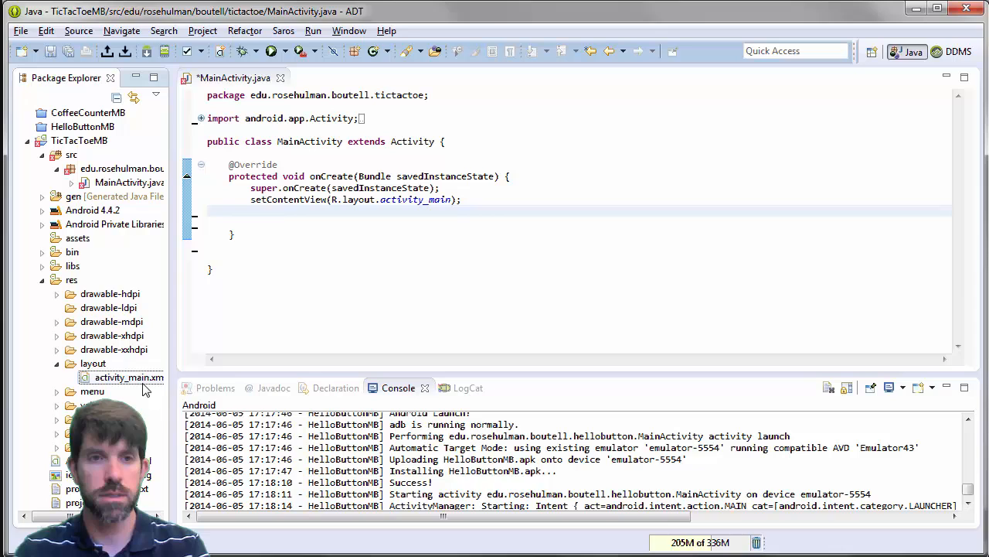
pyautogui.doubleClick(130, 377)
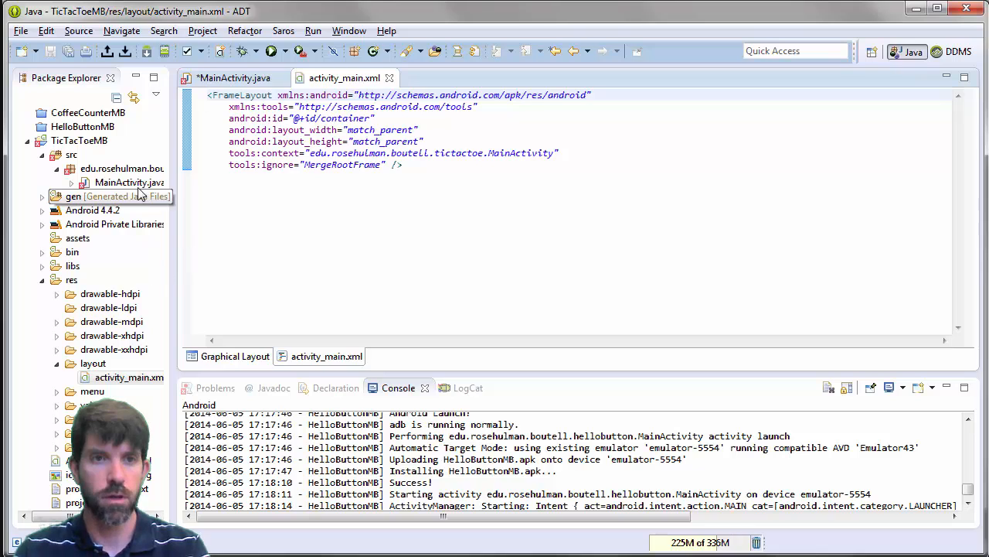
pyautogui.click(231, 77)
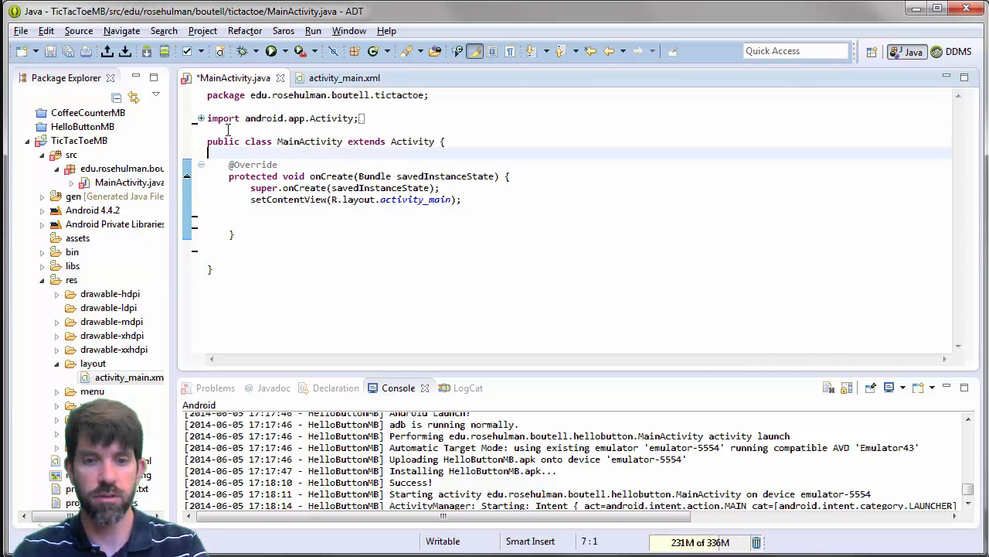
# Delete the res/menu folder from the project.
pyautogui.click(340, 78)
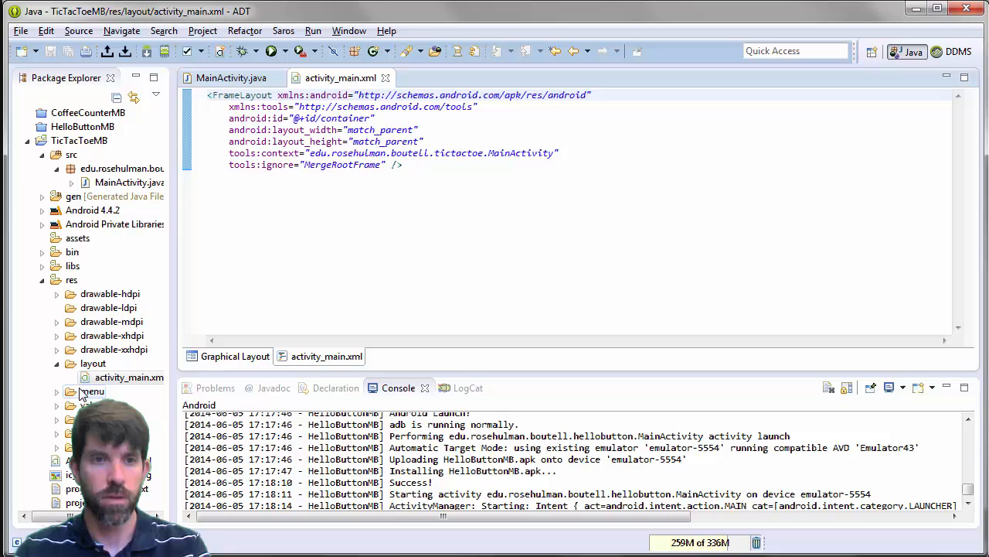
pyautogui.press('Delete')
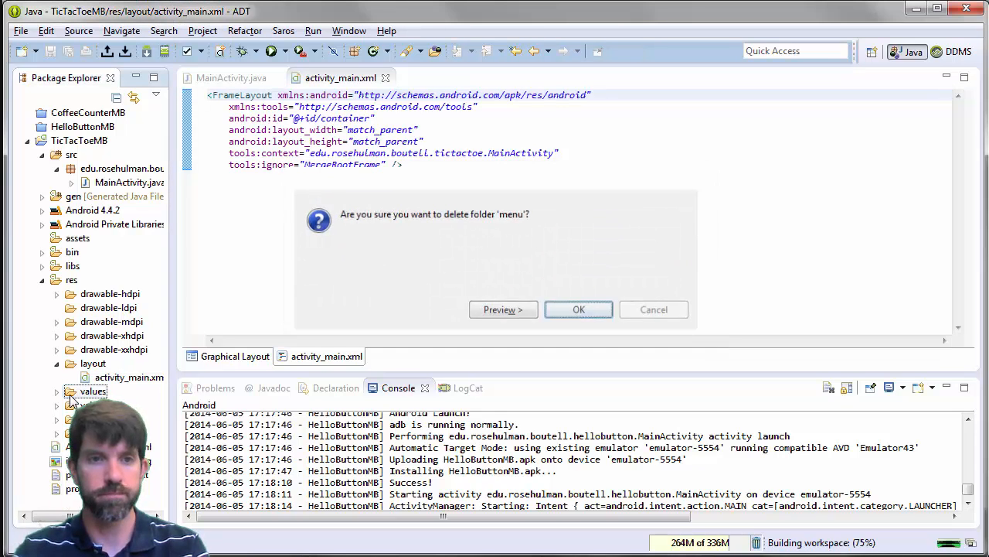
pyautogui.click(578, 310)
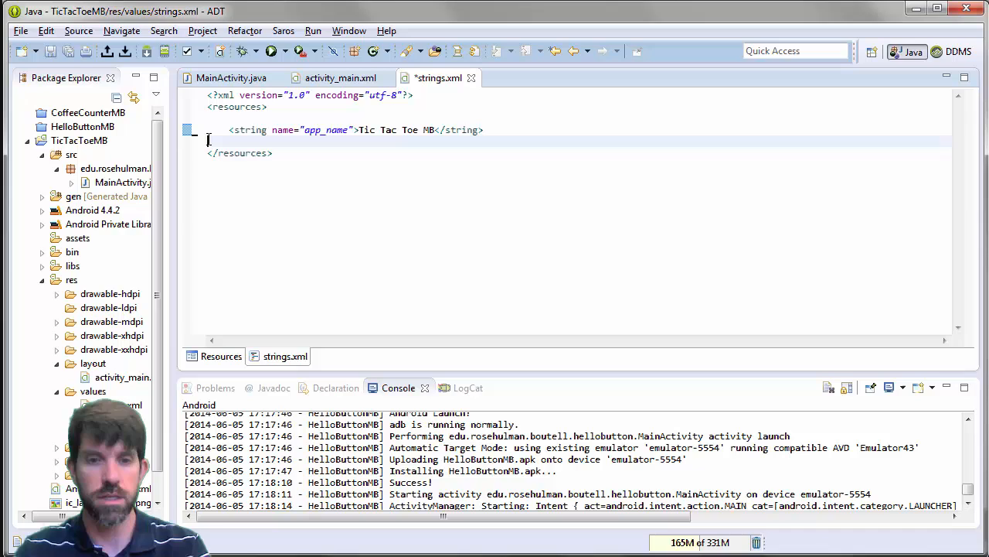
# Save strings.xml trimmed to the single app_name string Tic Tac Toe MB.
pyautogui.press('ctrl+s')
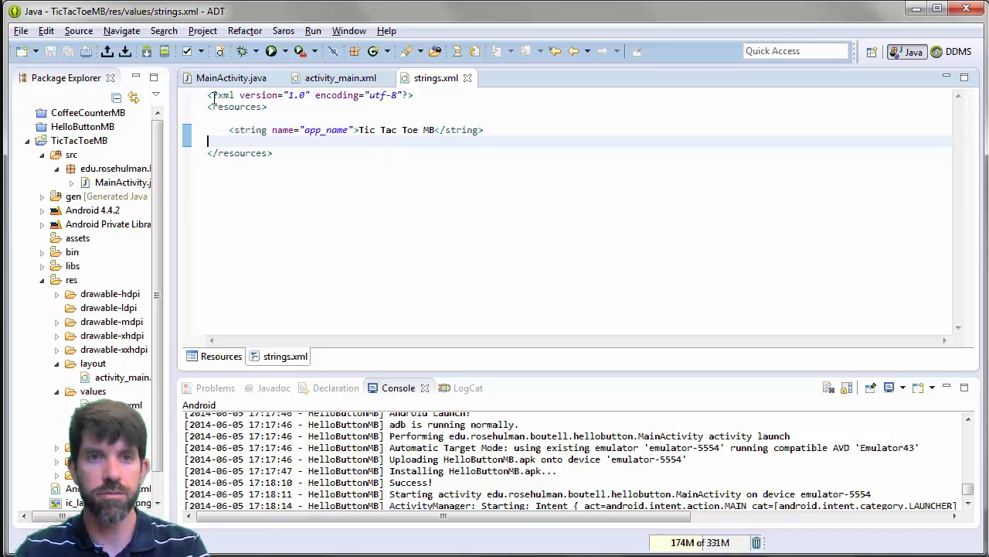
pyautogui.moveTo(526, 218)
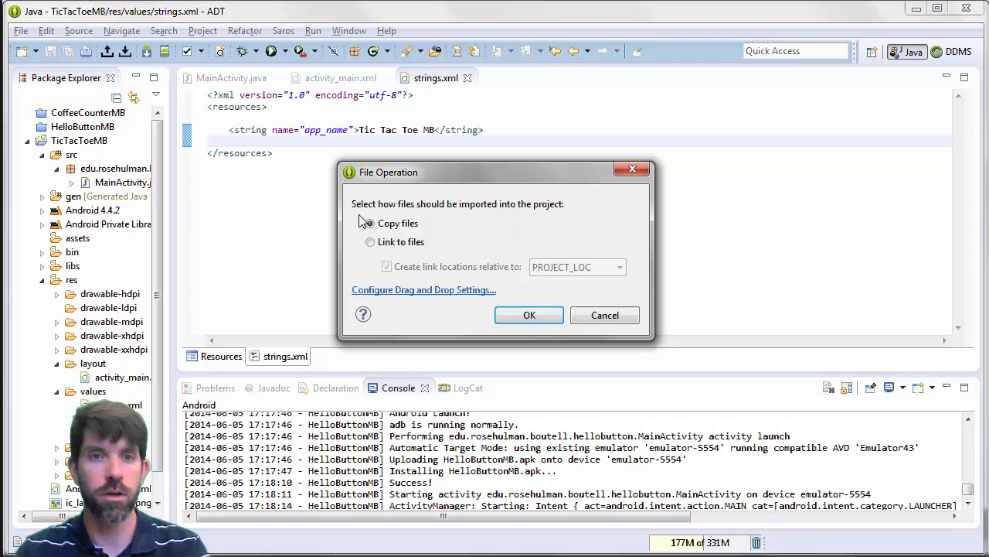
# Copy TicTacToeGame.java into the tictactoe source package alongside MainActivity.
pyautogui.click(371, 223)
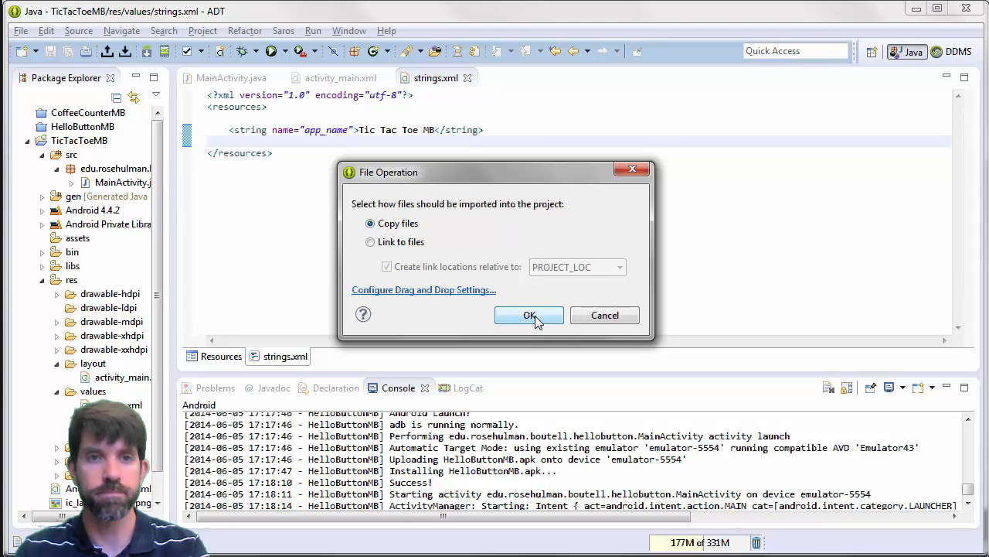
pyautogui.click(528, 315)
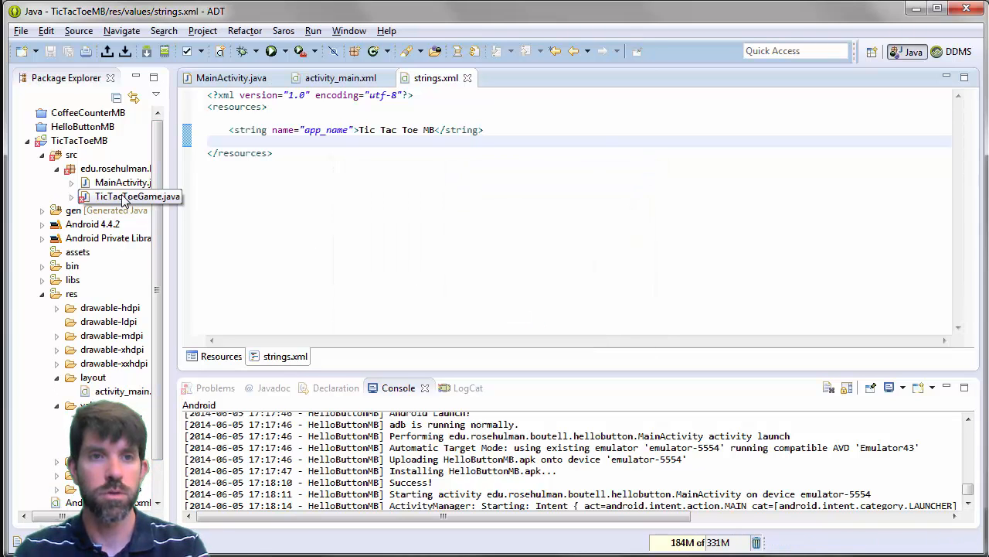
pyautogui.click(130, 195)
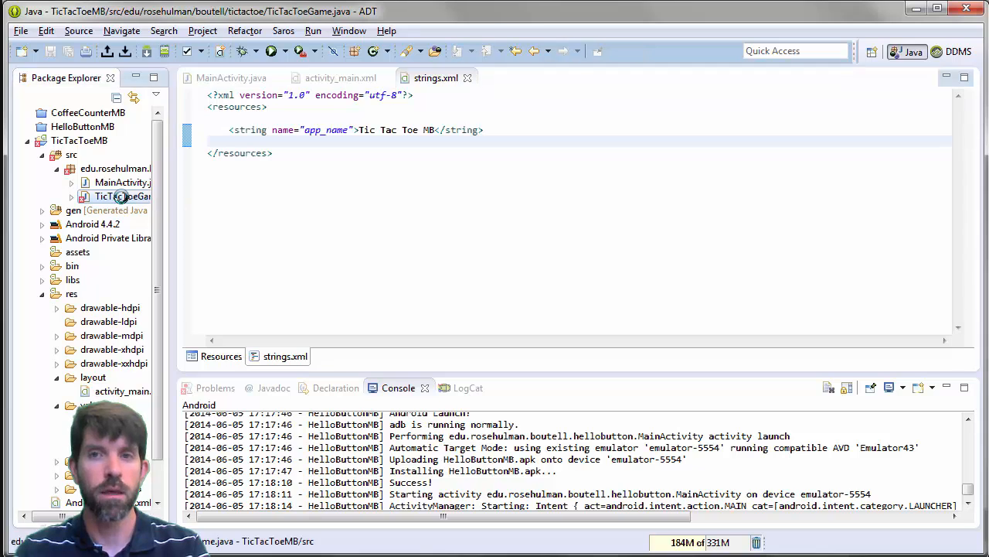
# Review TicTacToeGame.java's unresolved R.string references such as x_turn and tie_game.
pyautogui.doubleClick(116, 195)
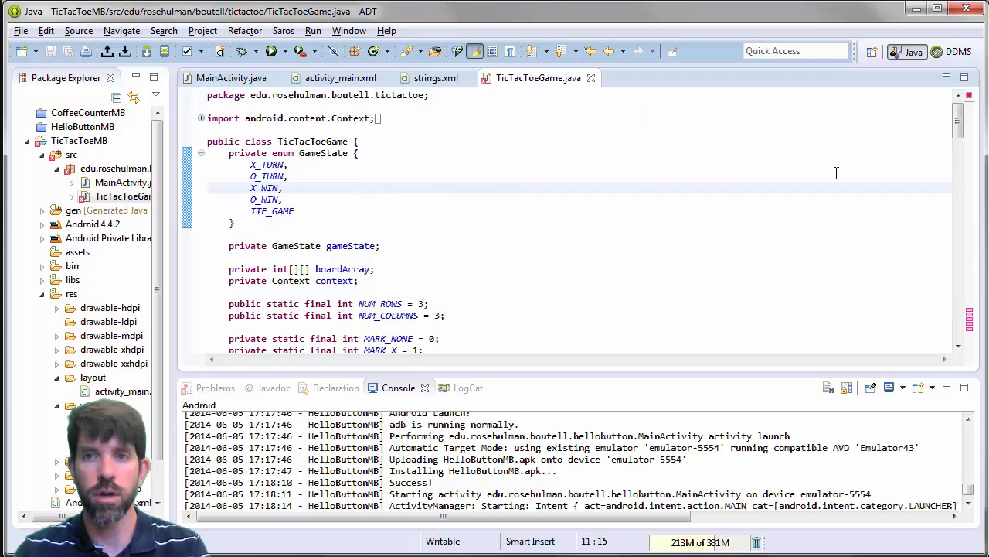
pyautogui.scroll(-3)
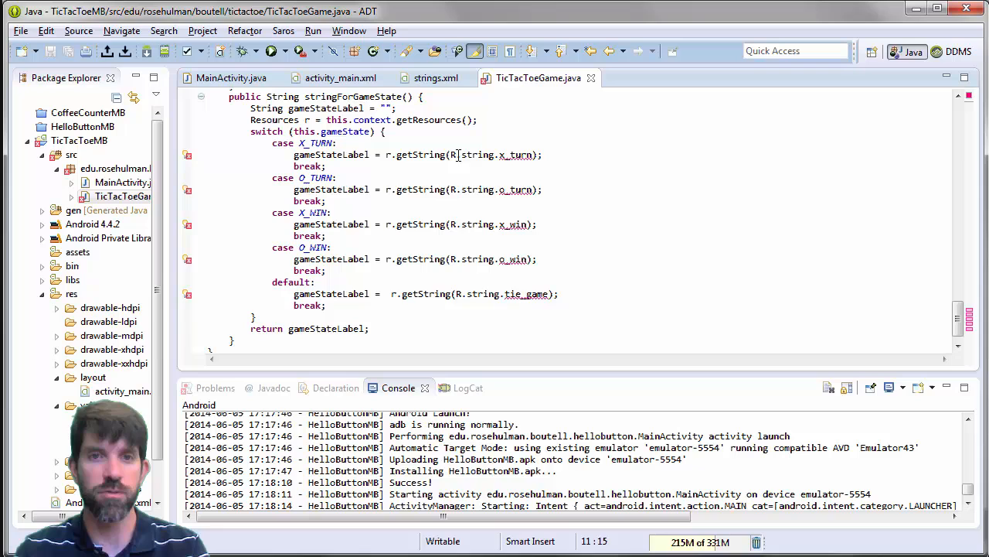
pyautogui.doubleClick(473, 155)
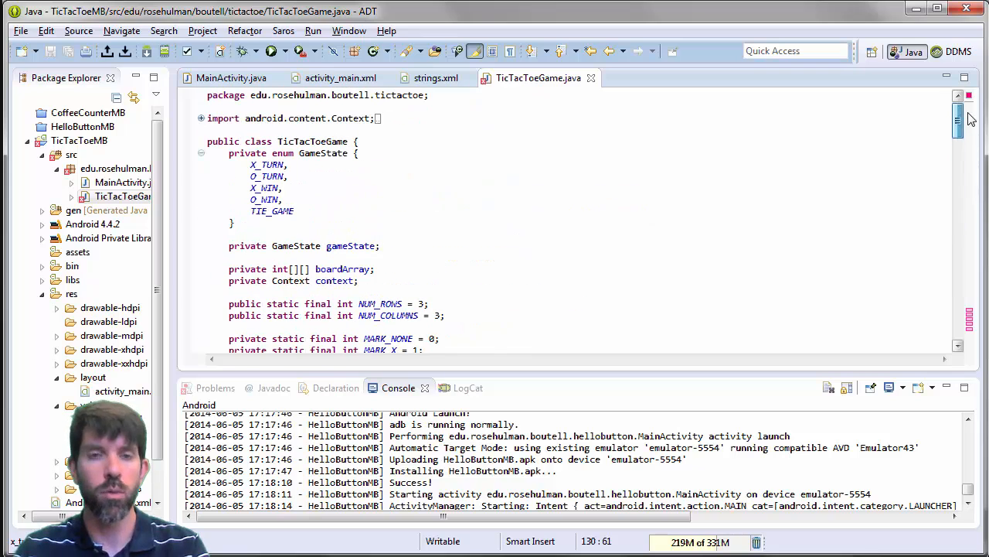
pyautogui.moveTo(958, 124)
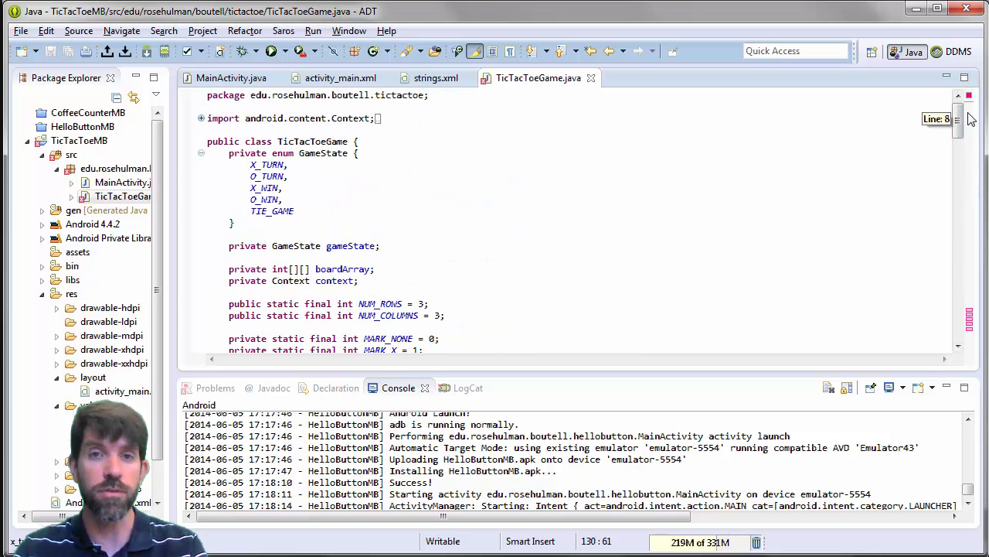
pyautogui.scroll(-3)
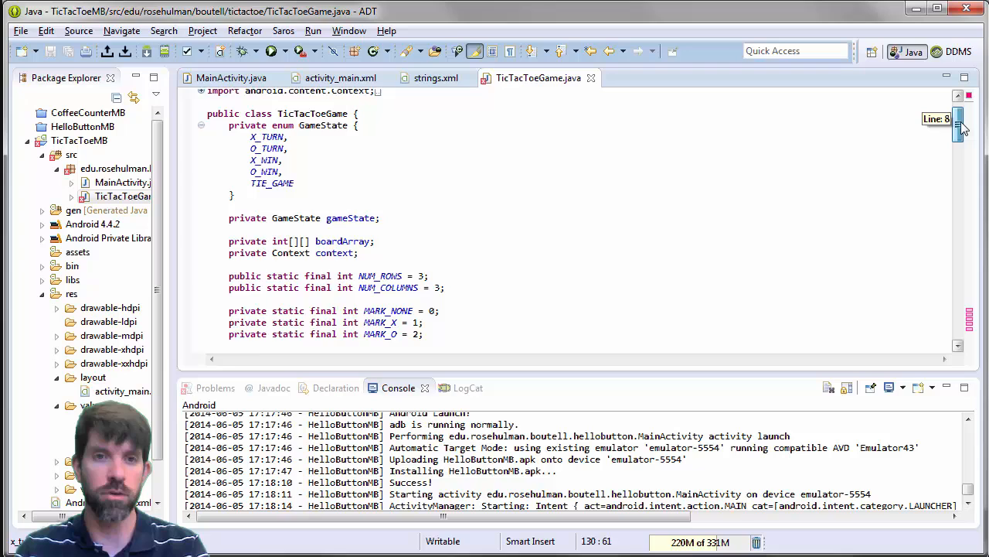
pyautogui.scroll(-3)
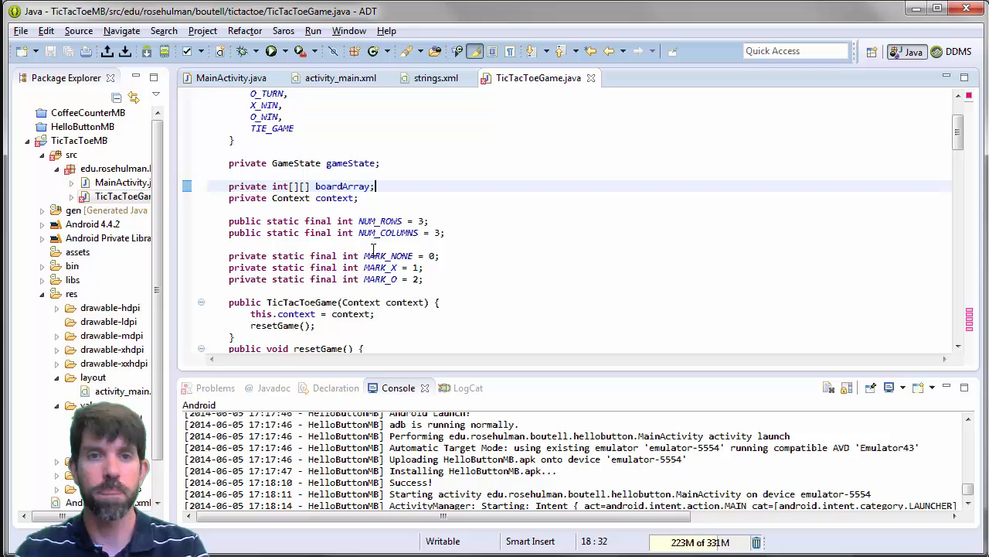
pyautogui.moveTo(458, 278)
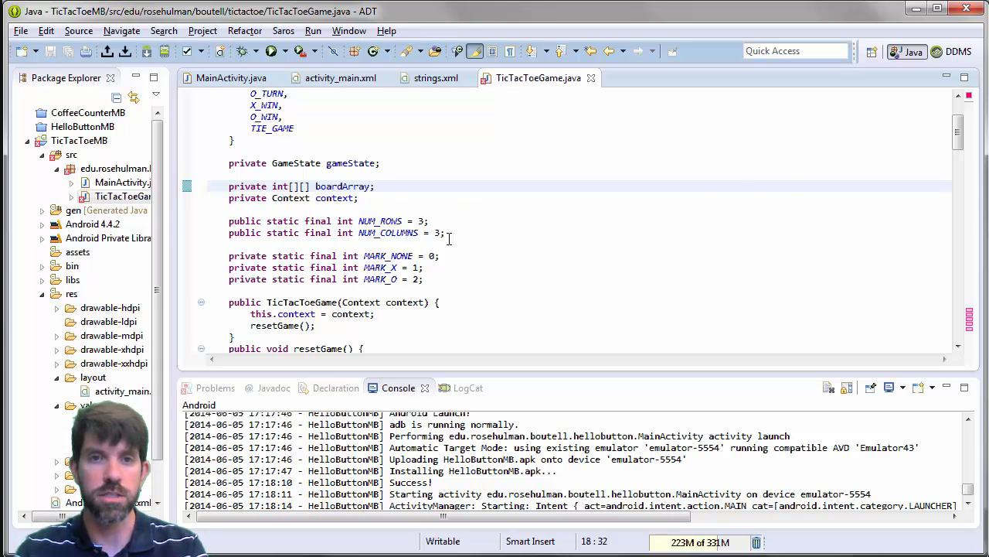
pyautogui.scroll(-3)
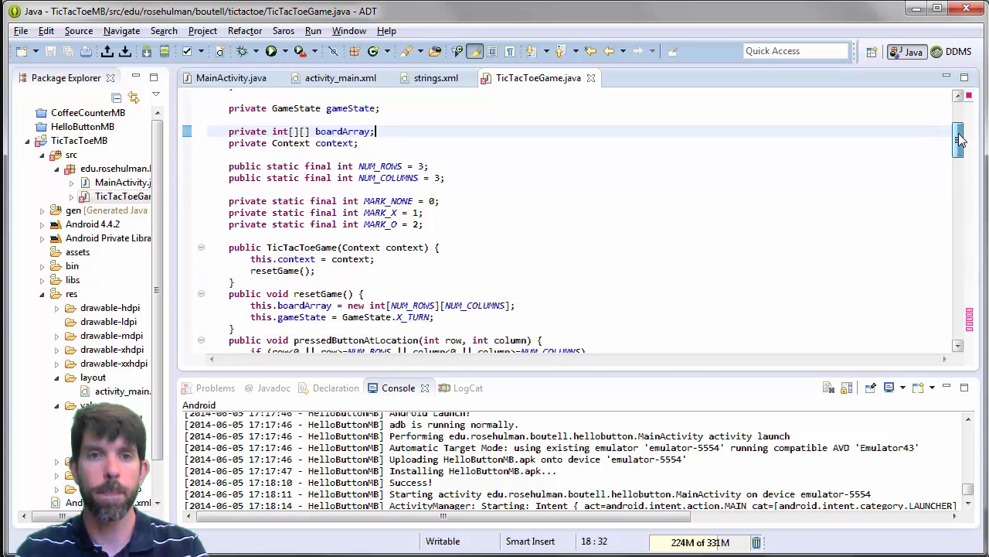
pyautogui.scroll(-3)
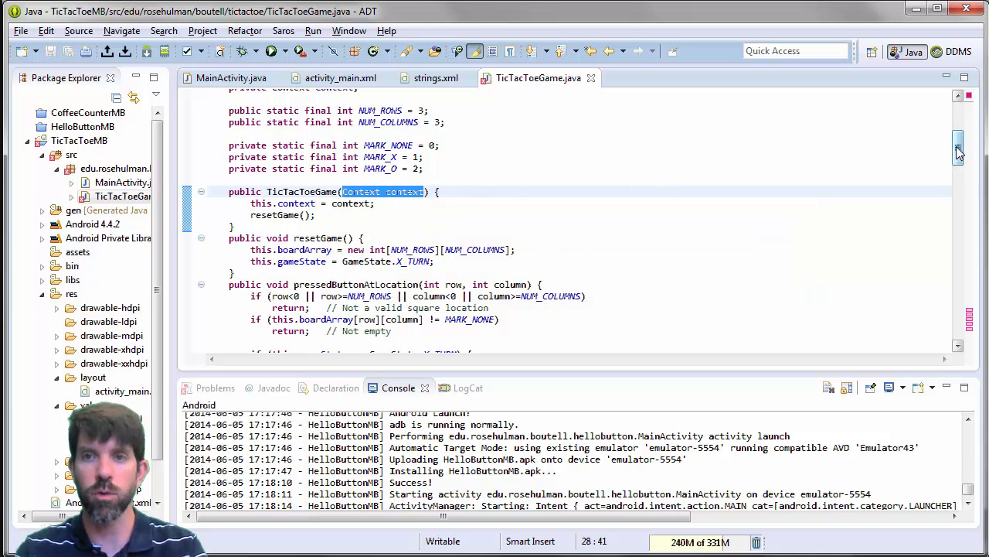
pyautogui.scroll(-3)
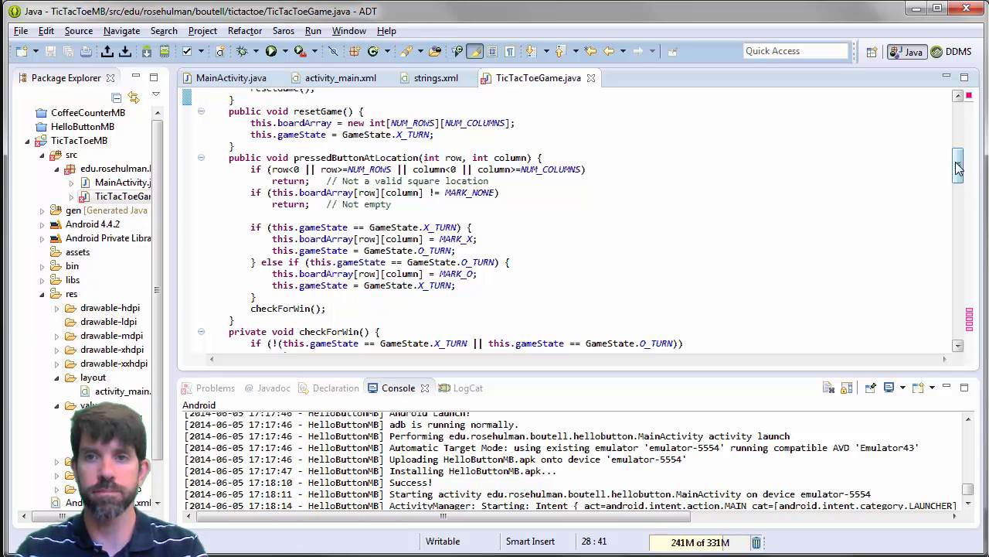
pyautogui.scroll(-3)
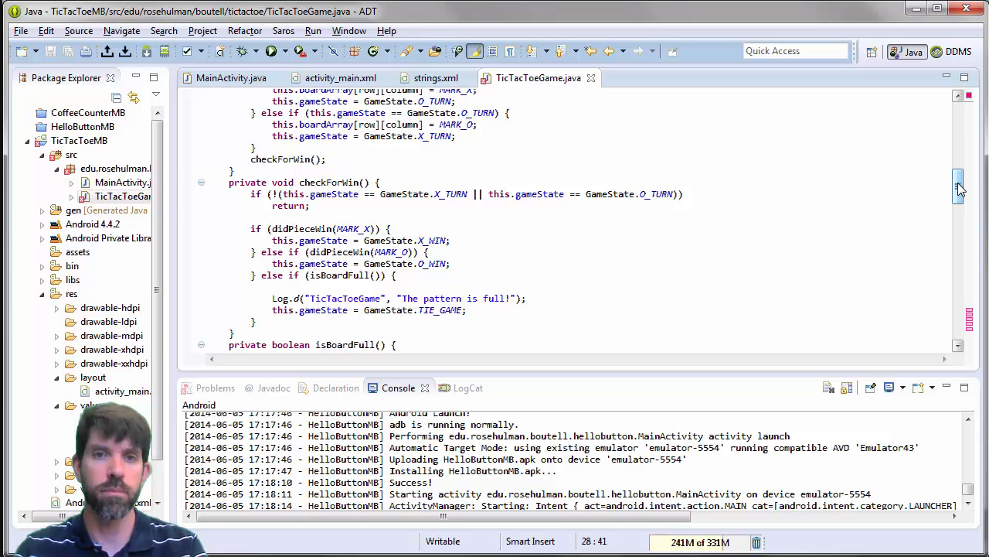
pyautogui.scroll(-3)
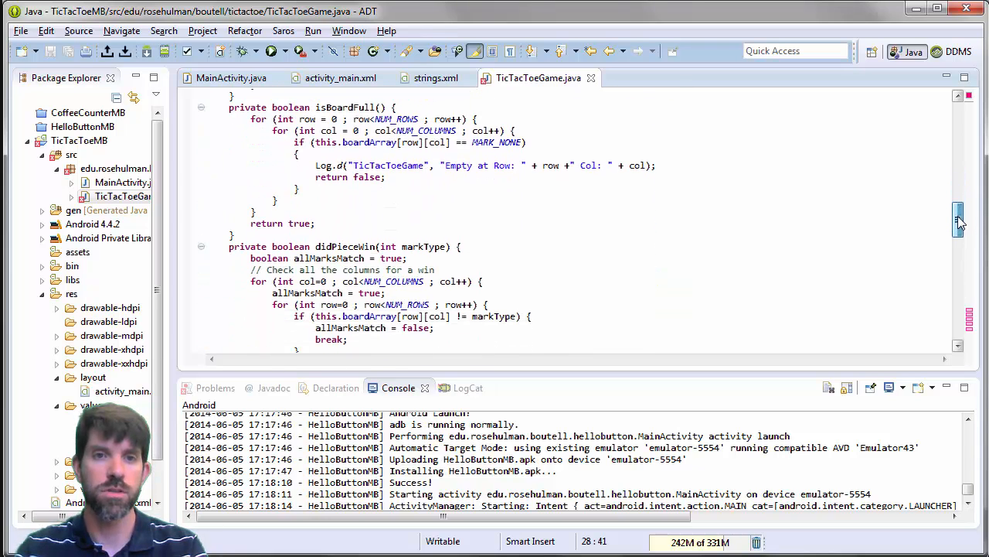
pyautogui.scroll(-3)
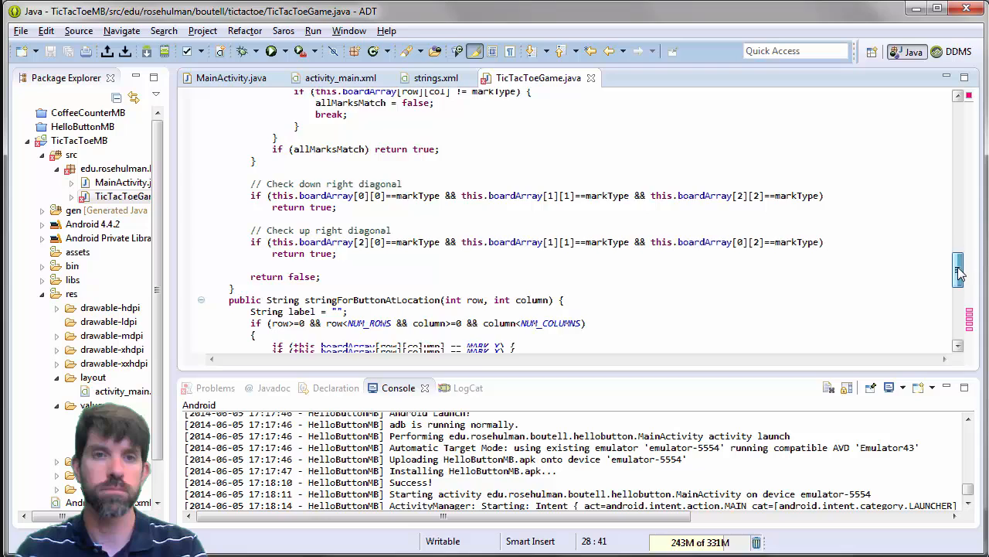
pyautogui.scroll(-3)
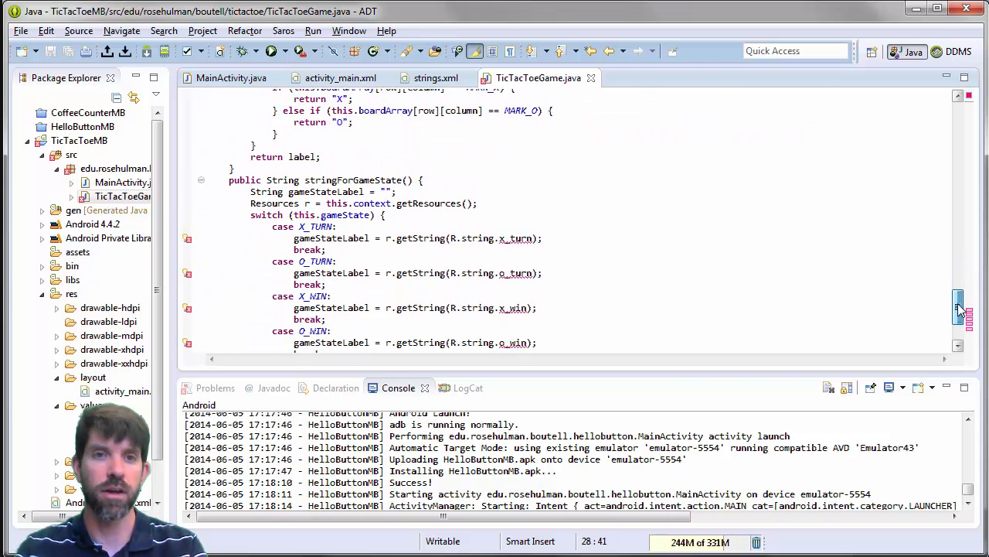
pyautogui.scroll(-3)
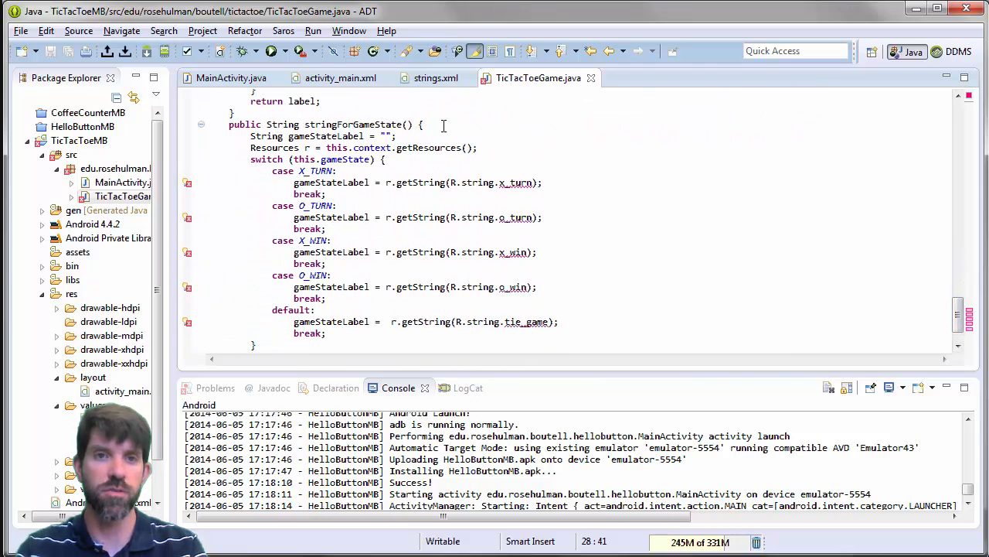